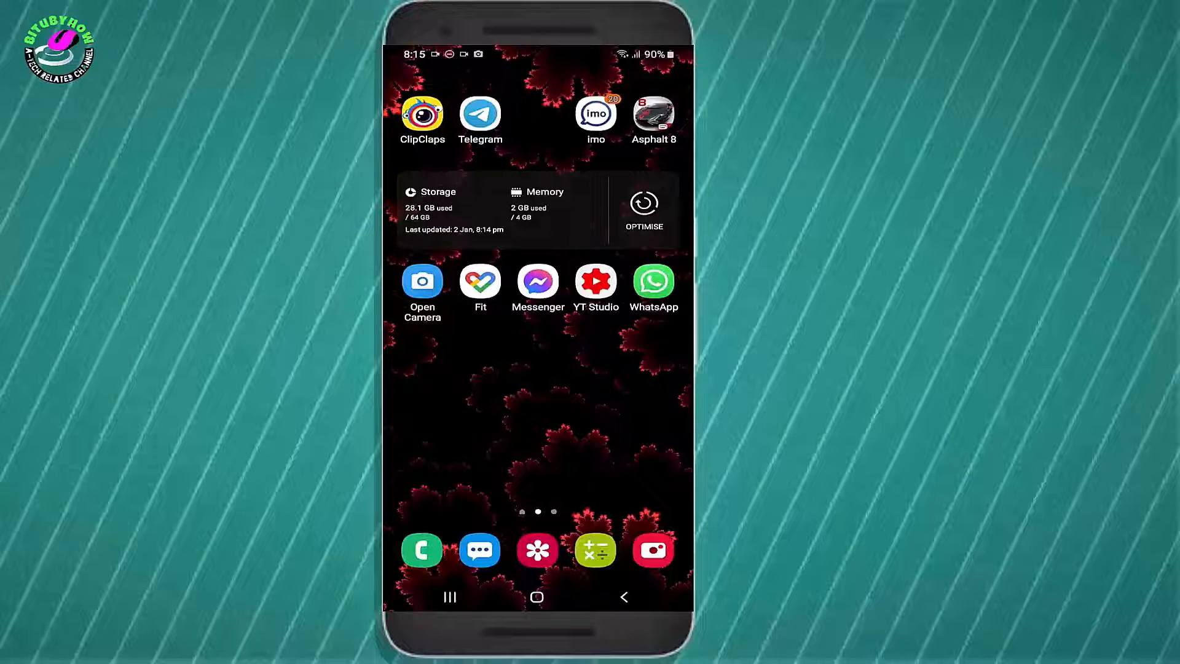
# Reveal the Google apps grid on google.com so Contacts is available
pyautogui.hscroll(-3)
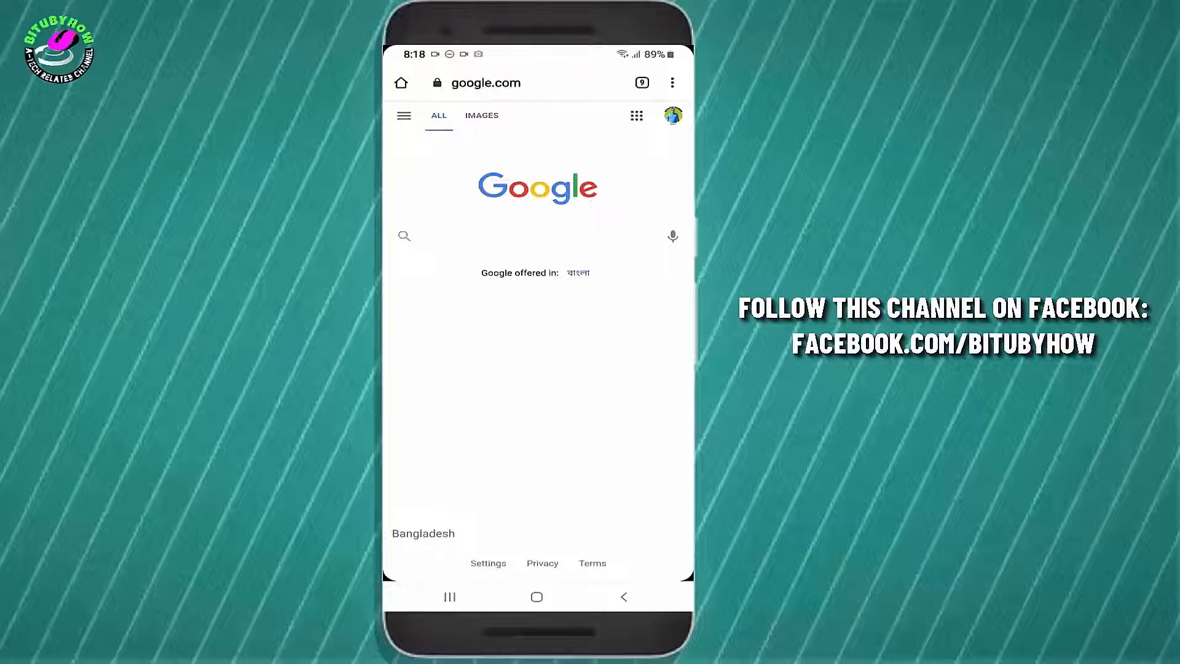
pyautogui.click(636, 116)
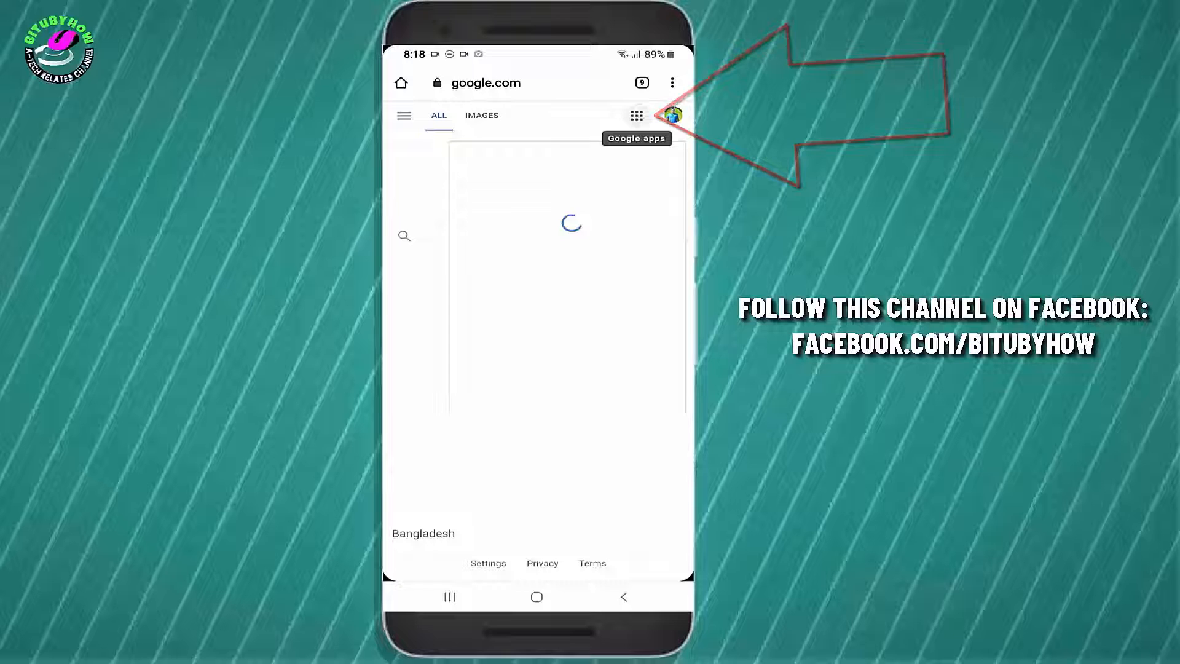
pyautogui.click(637, 116)
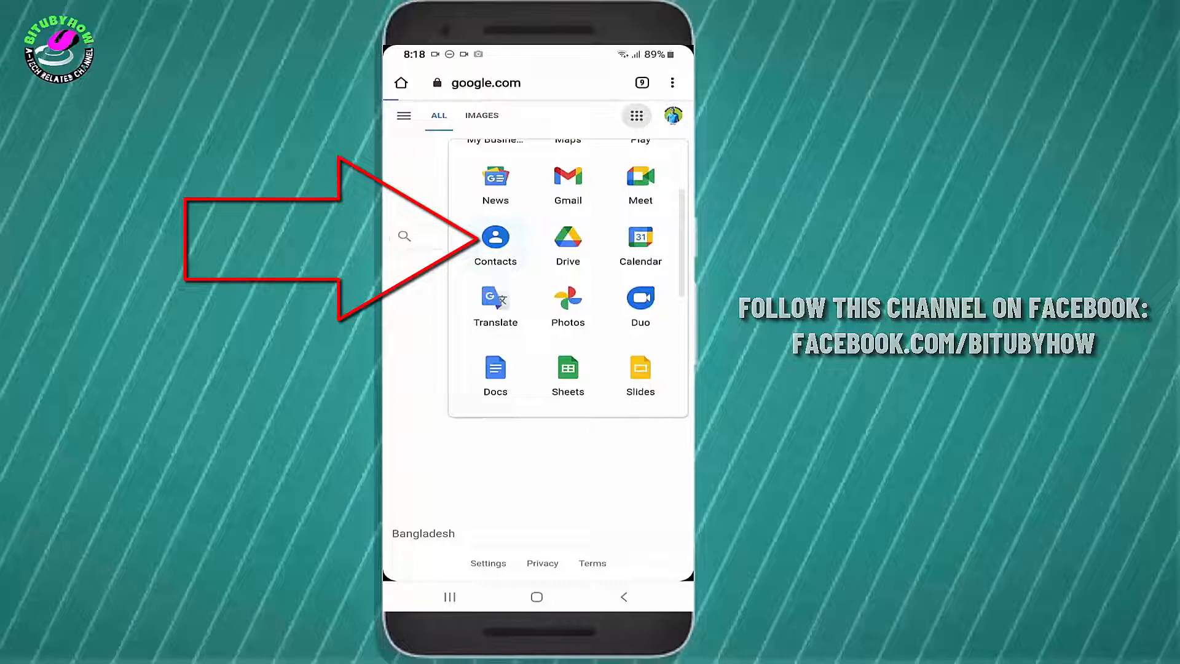
# Go into Google Contacts and expand its menu showing labels, Import and Export
pyautogui.click(495, 243)
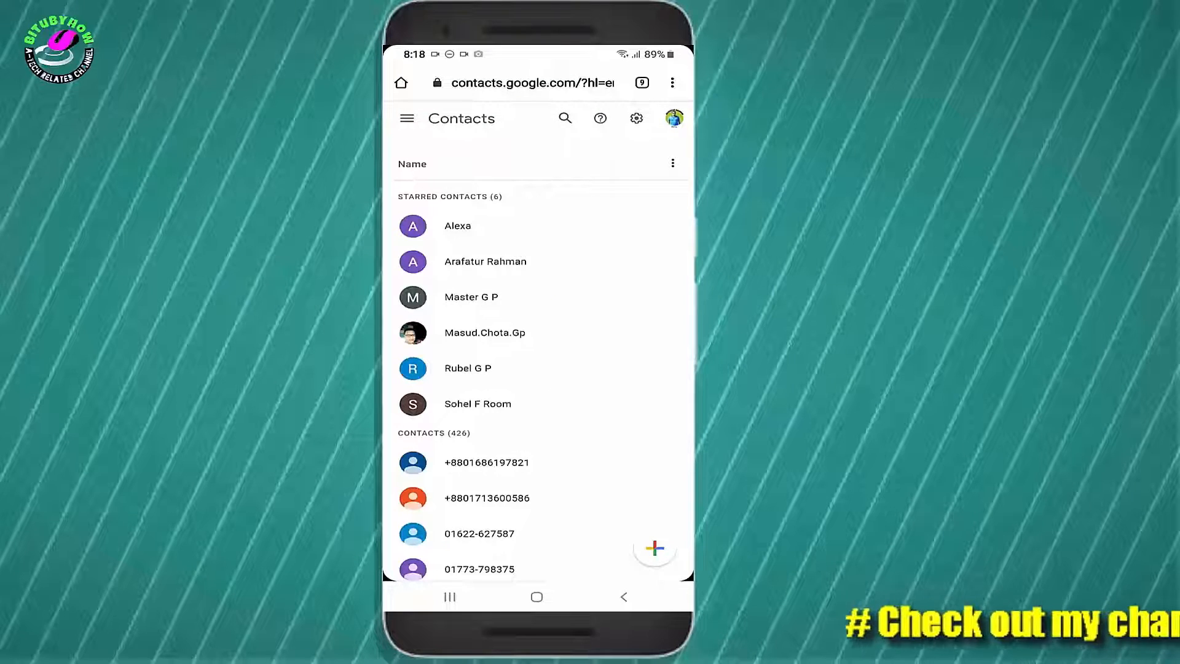
pyautogui.click(407, 118)
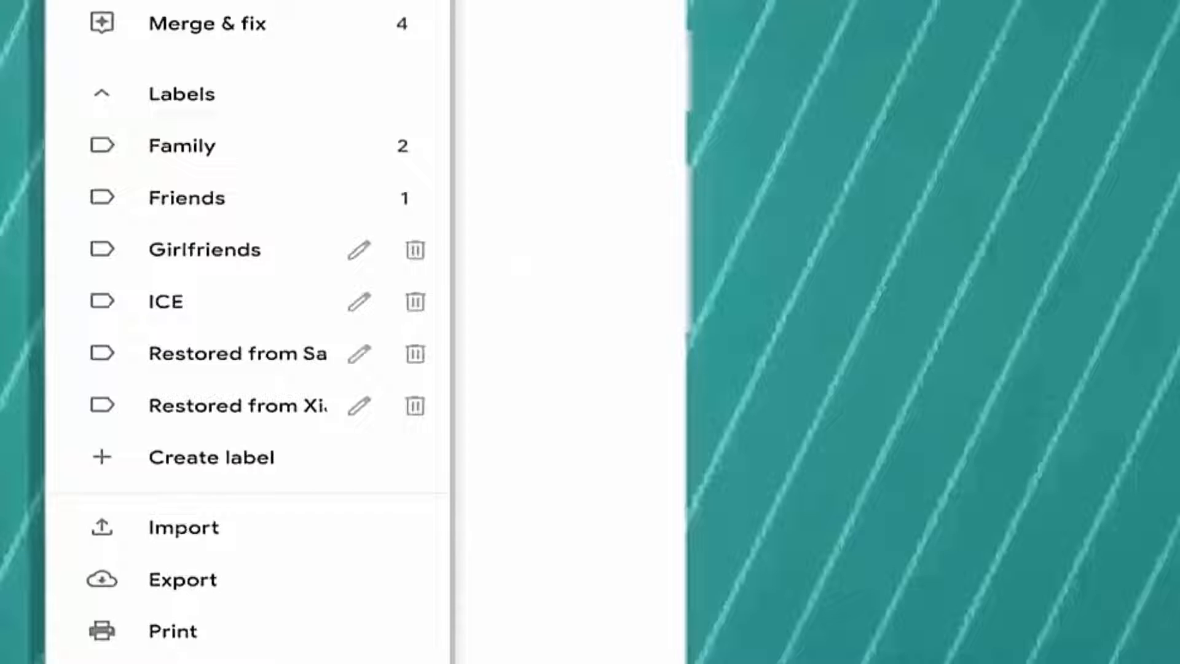
pyautogui.scroll(-3)
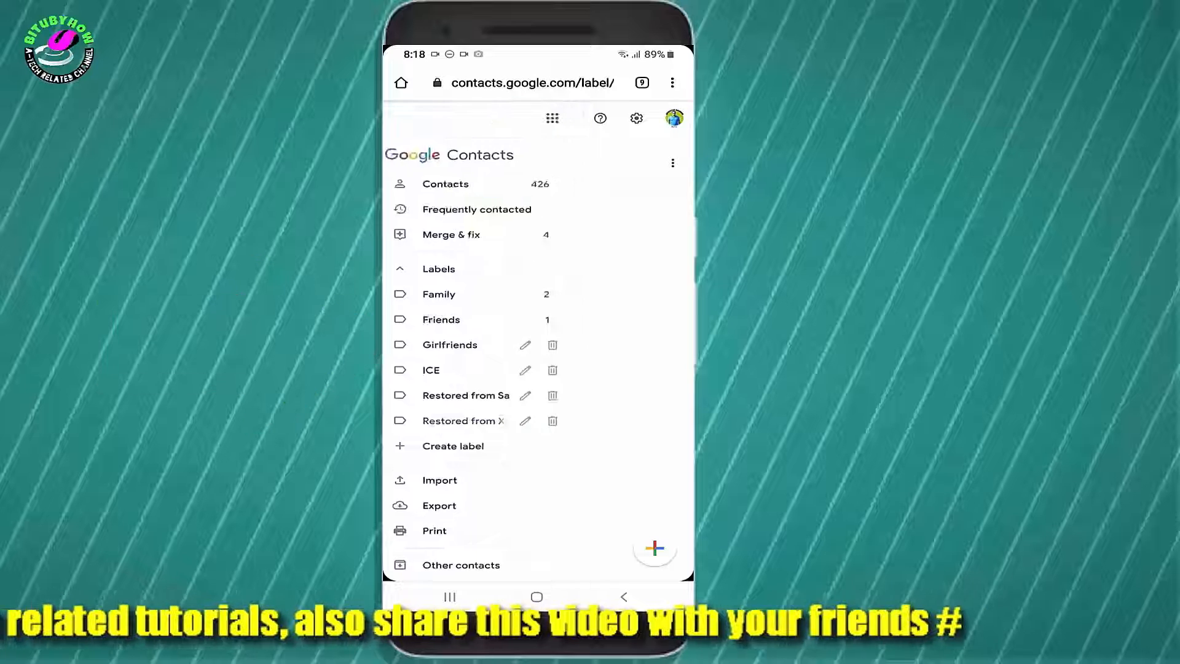
# Select all 70 contacts in the 'Restored from Xiaomi - Mi A2 Lite' label
pyautogui.click(462, 421)
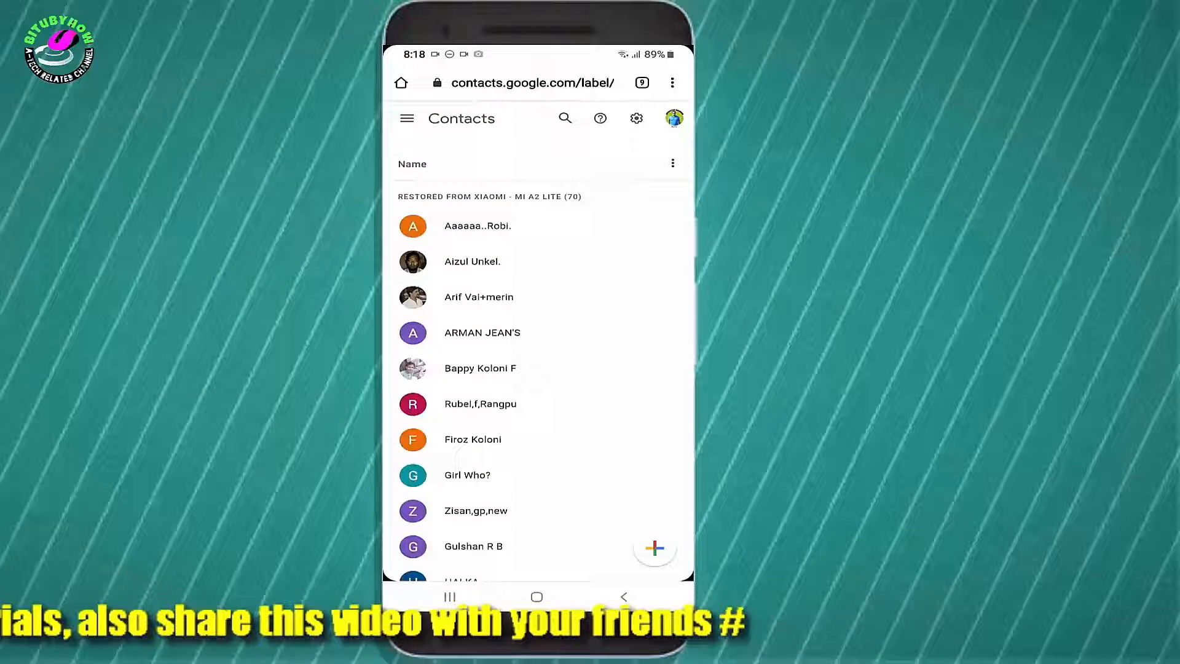
pyautogui.scroll(-3)
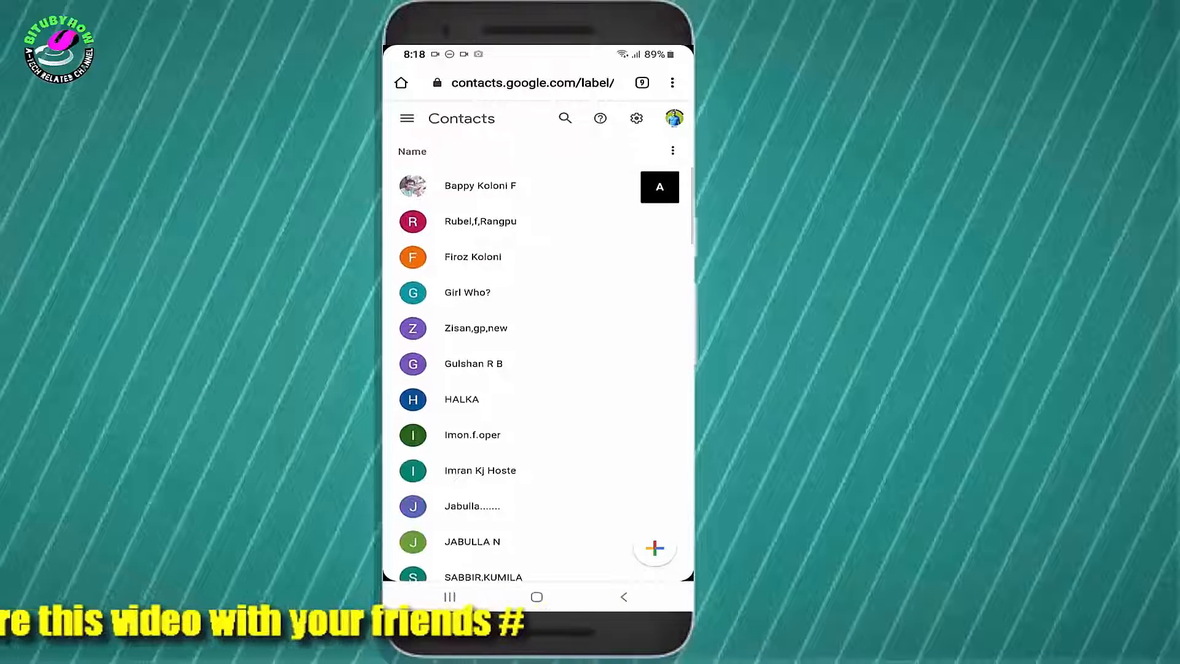
pyautogui.scroll(3)
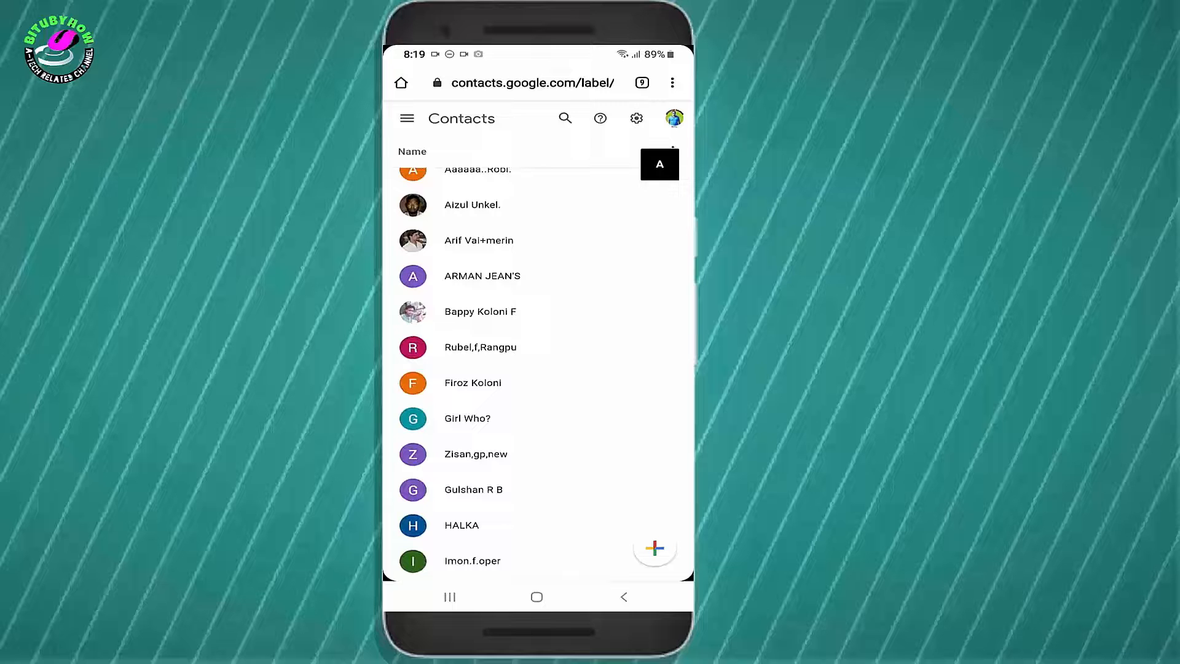
pyautogui.click(413, 239)
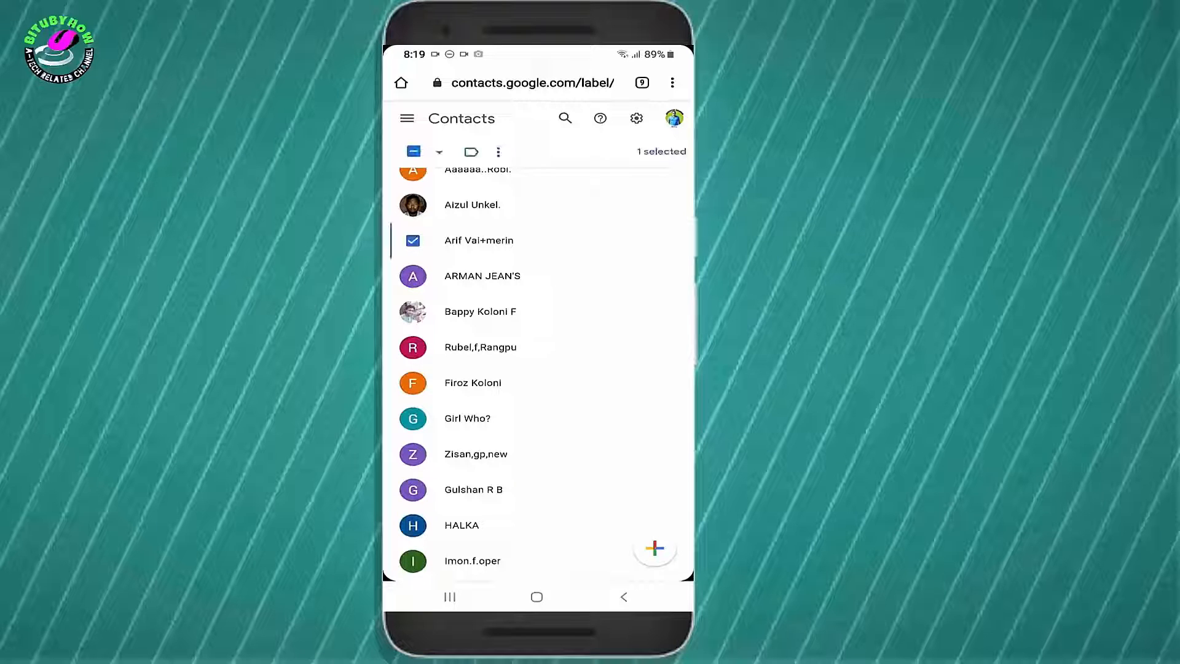
pyautogui.click(413, 152)
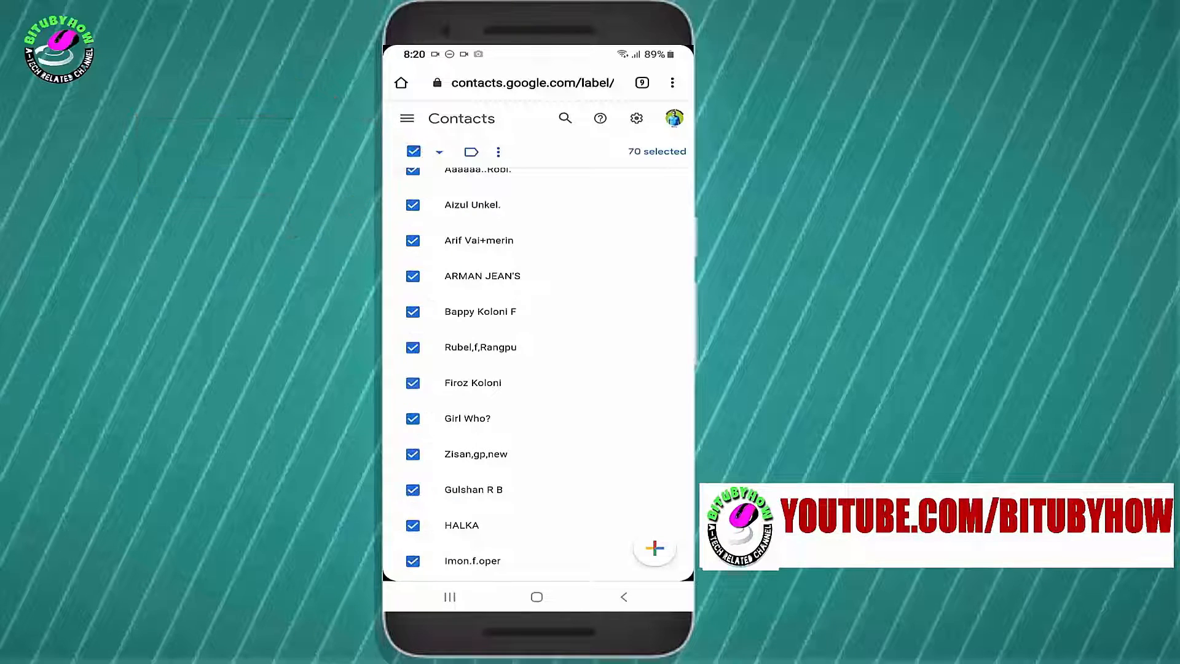
pyautogui.scroll(3)
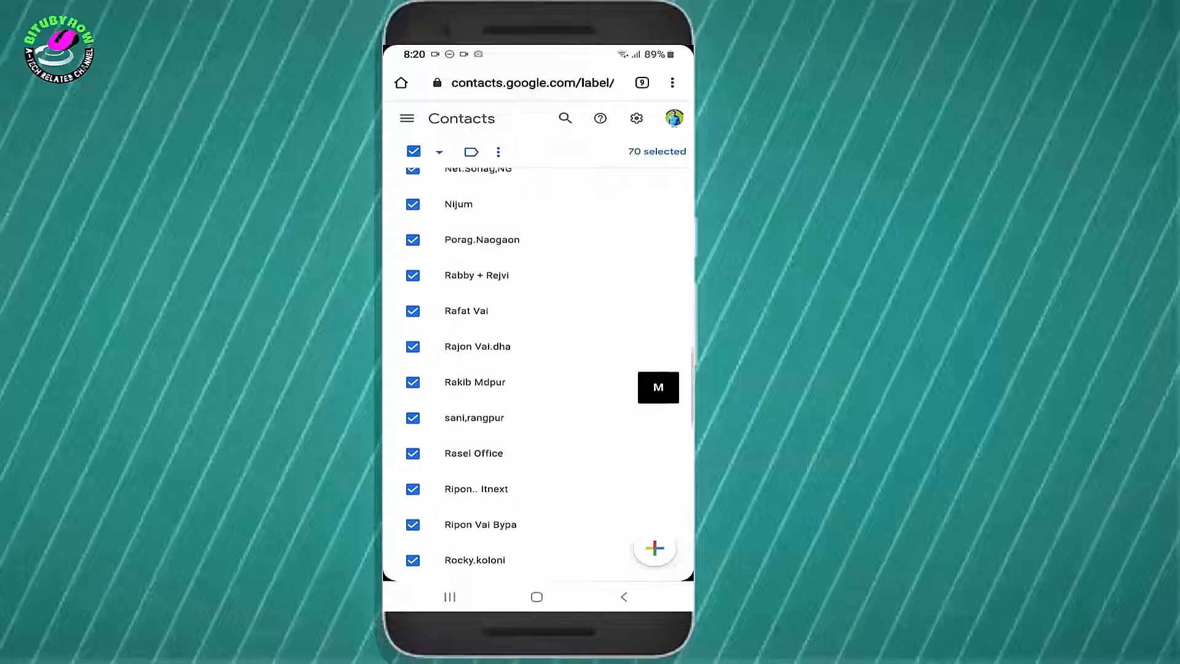
pyautogui.scroll(-3)
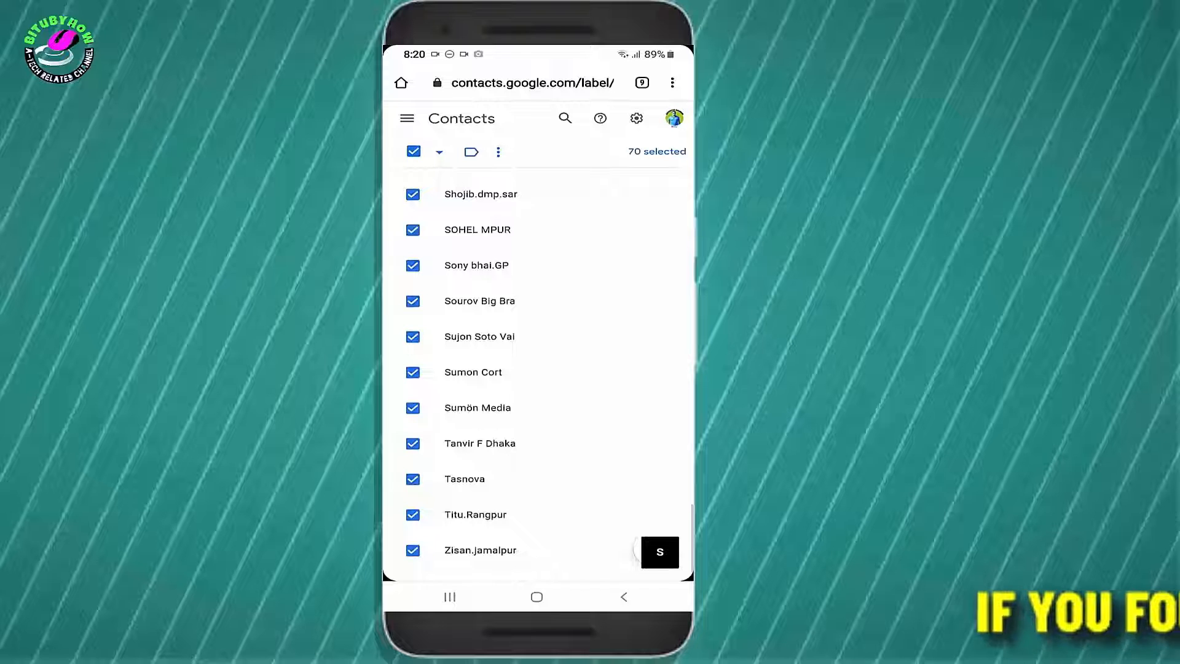
pyautogui.scroll(3)
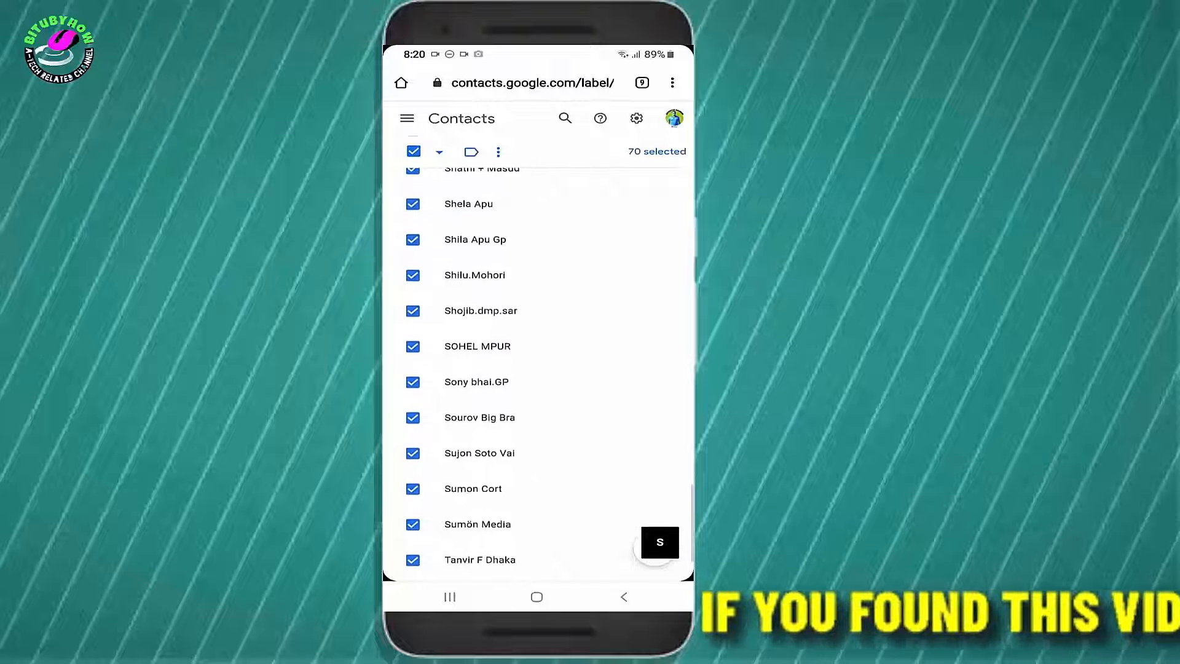
pyautogui.scroll(3)
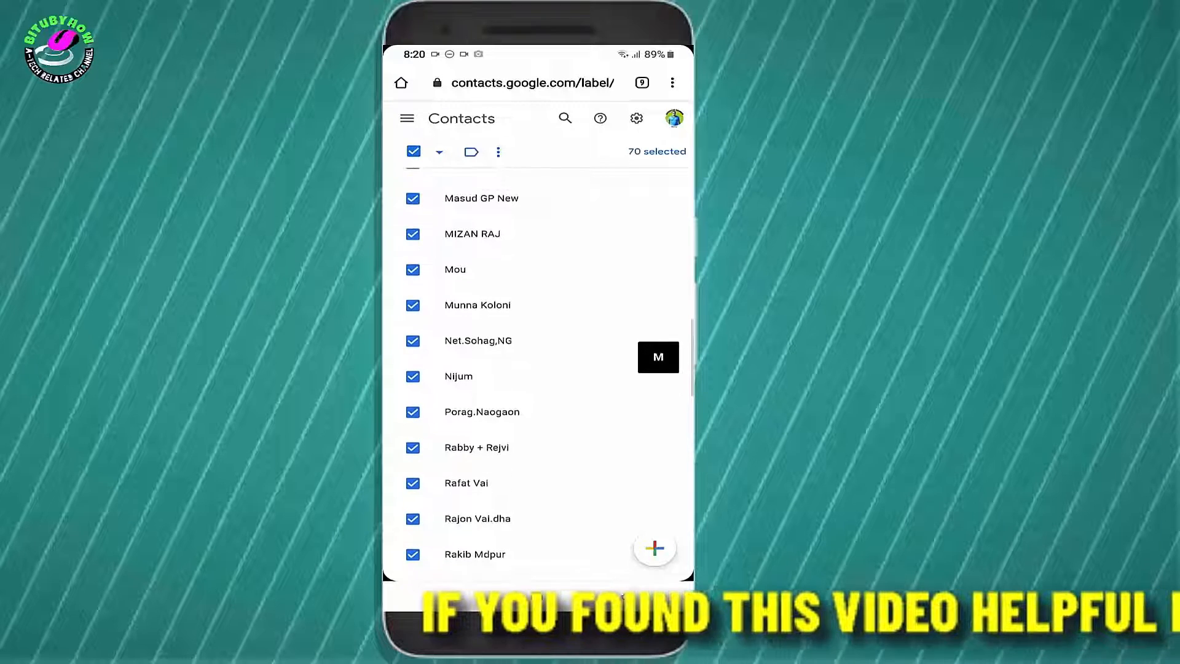
pyautogui.scroll(3)
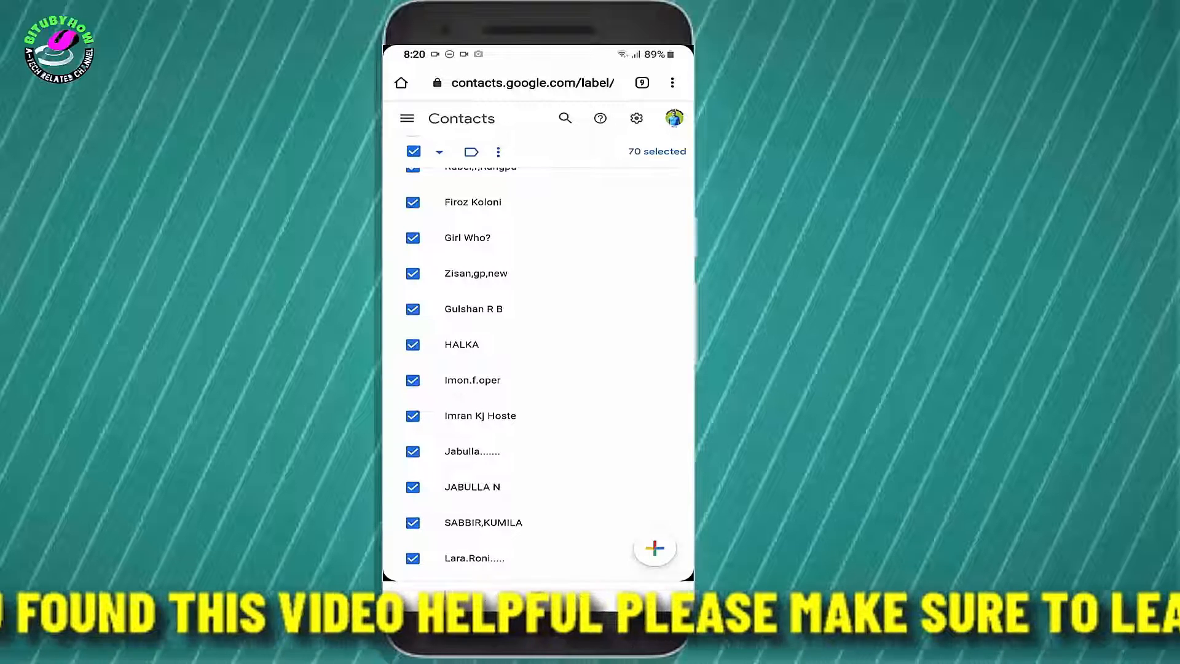
# Export the 70 selected contacts as a vCard and open the downloaded contacts.vcf
pyautogui.click(498, 152)
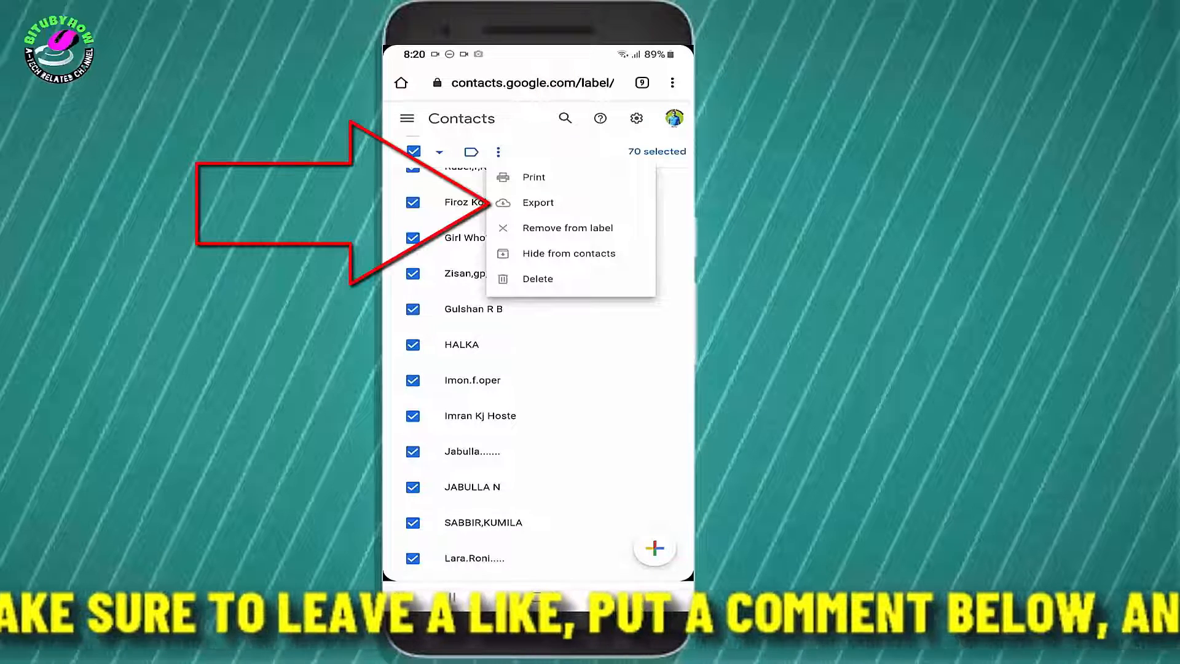
pyautogui.click(537, 203)
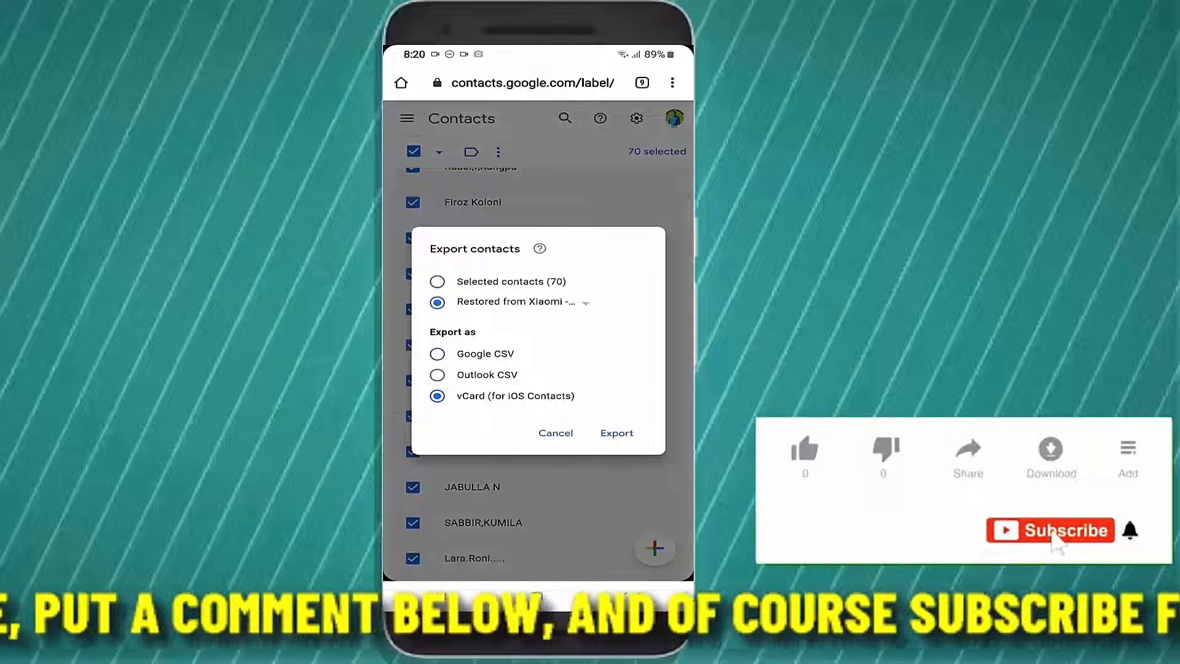
pyautogui.click(438, 280)
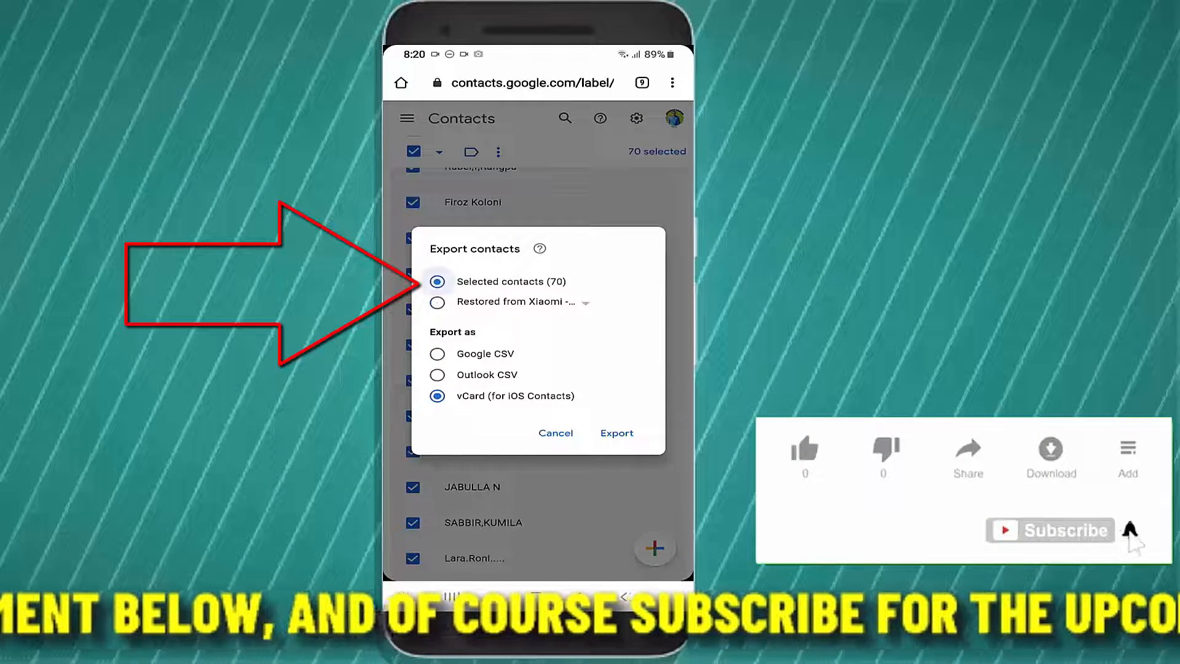
pyautogui.click(614, 433)
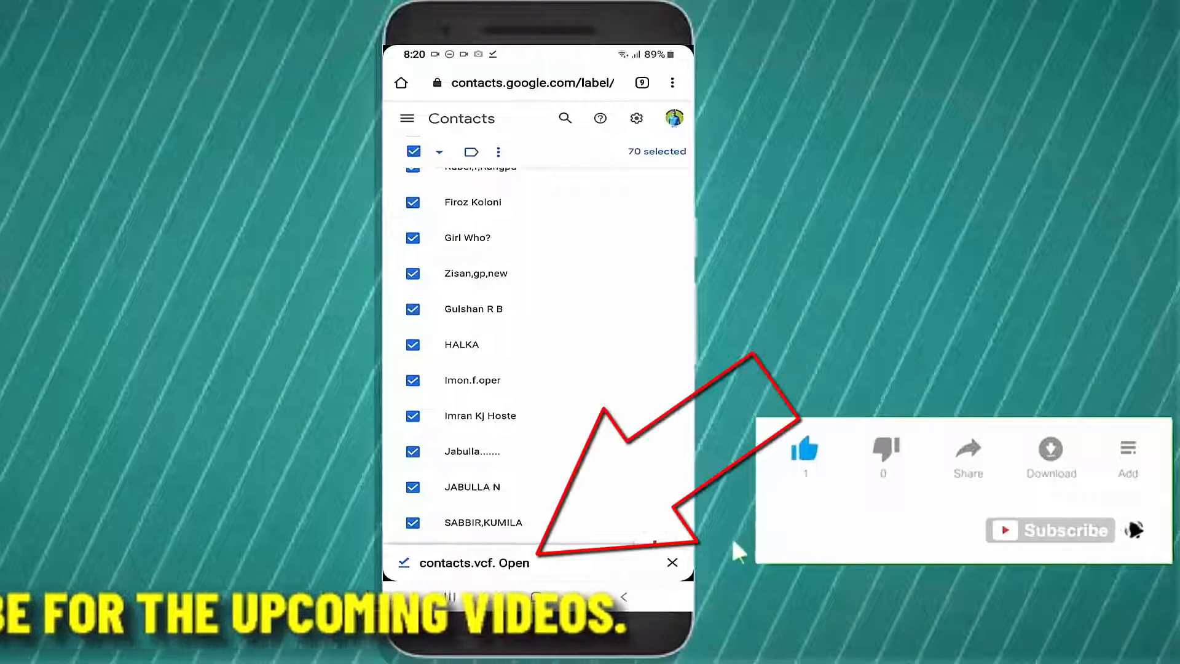
pyautogui.click(502, 562)
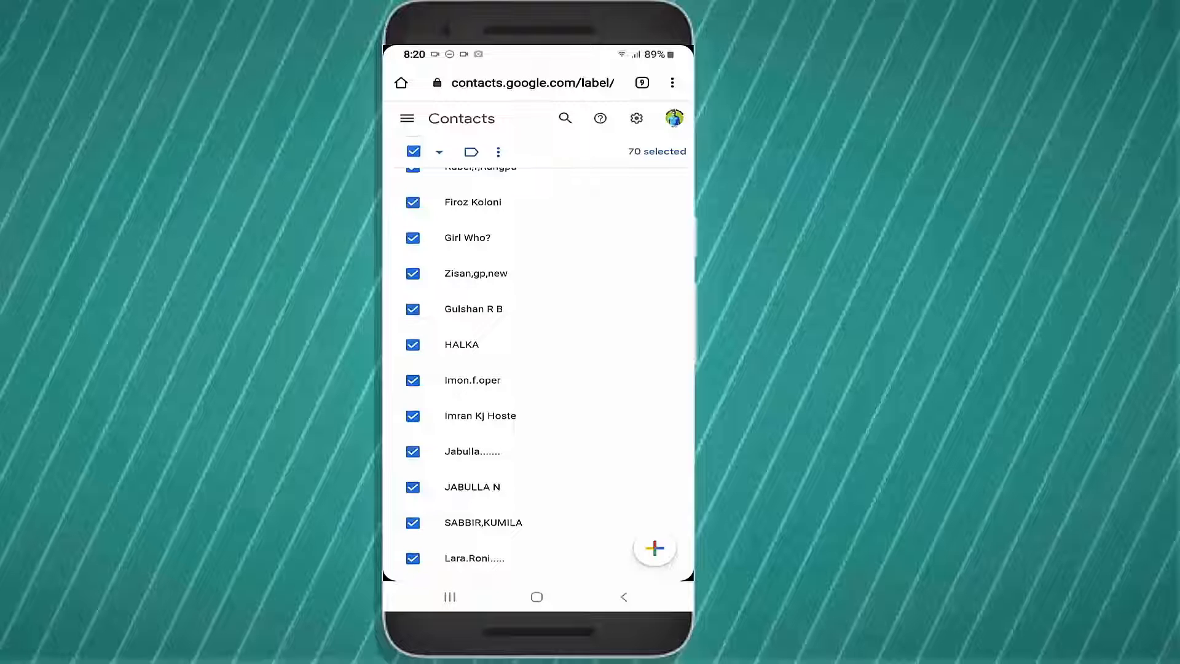
# Search the phone's contacts for 'tas' to confirm Tasnova was restored, then browse the list
pyautogui.scroll(-3)
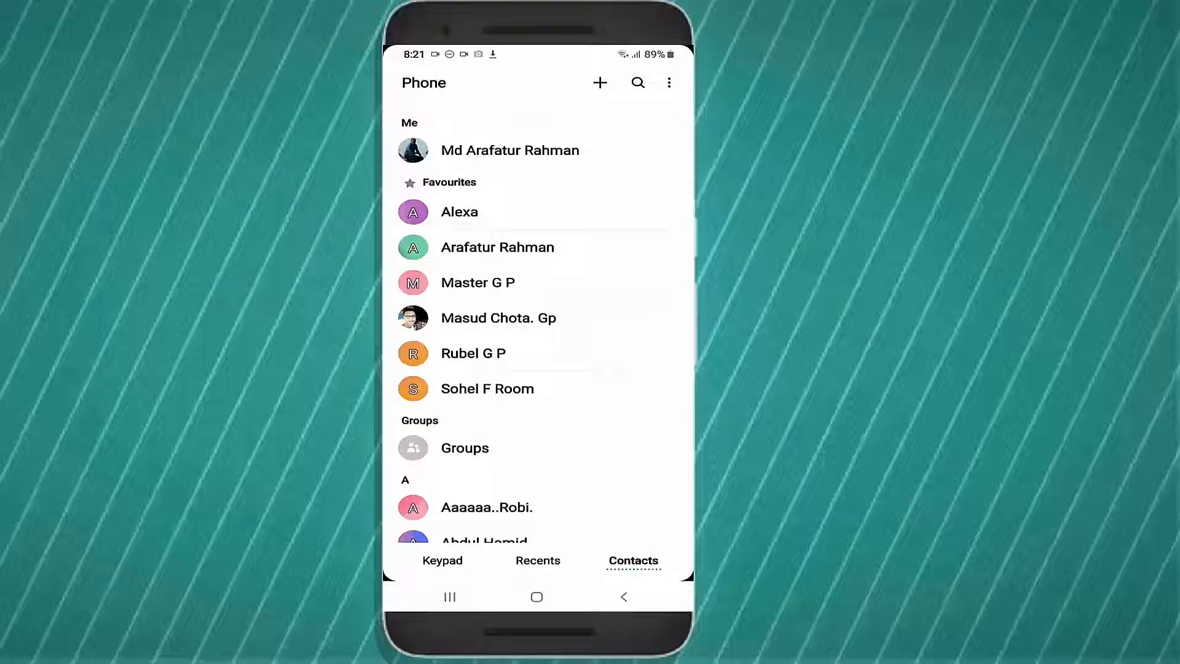
pyautogui.write('tas')
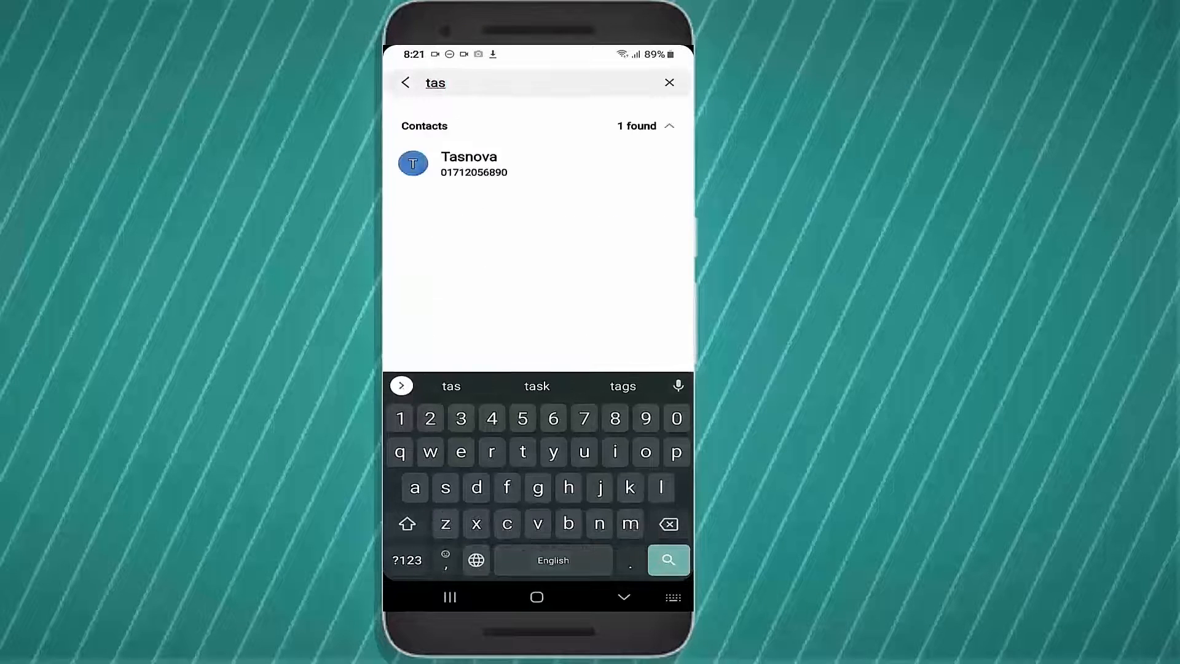
pyautogui.click(405, 82)
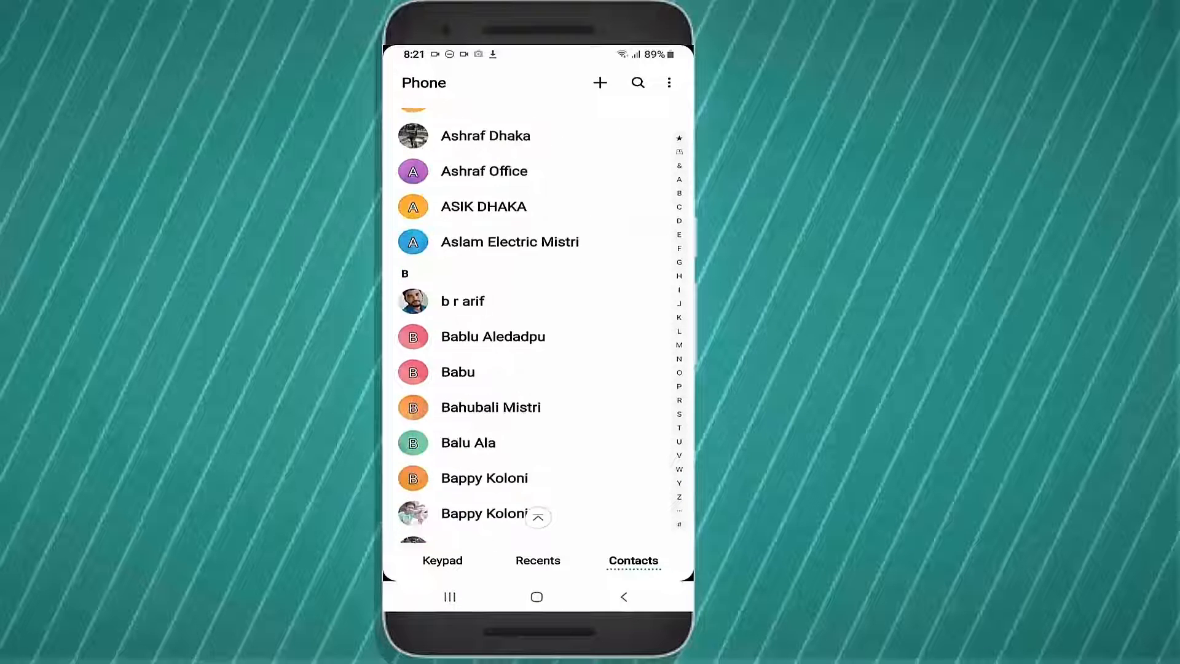